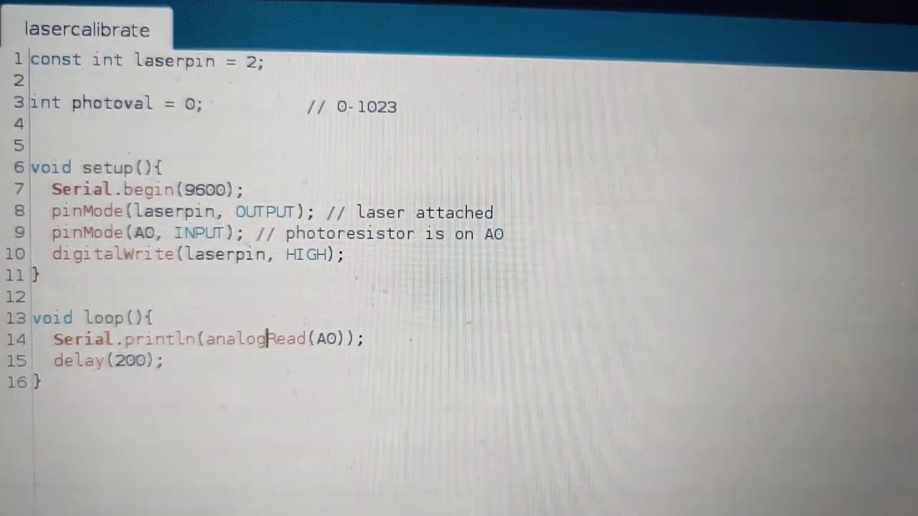
Send 'senatus populusque ro' from the lower terminal so it arrives in the upper one.
click(61, 69)
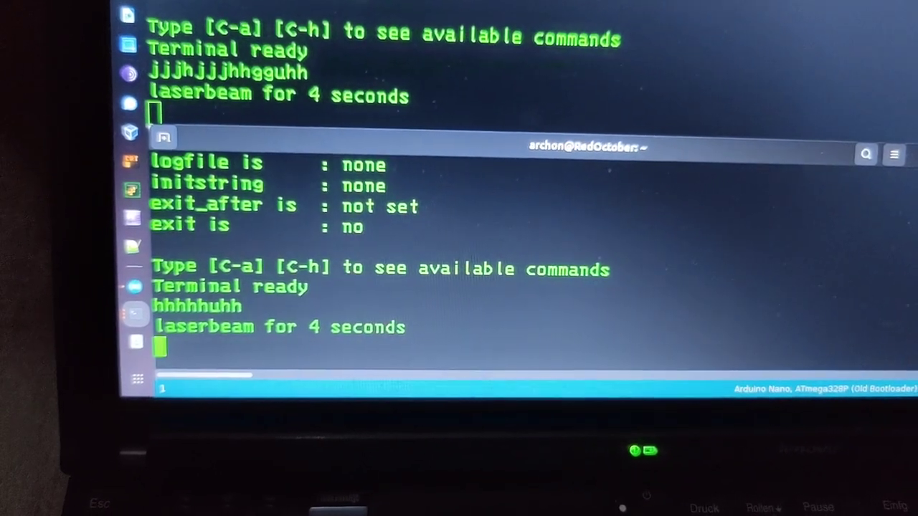
text(s)
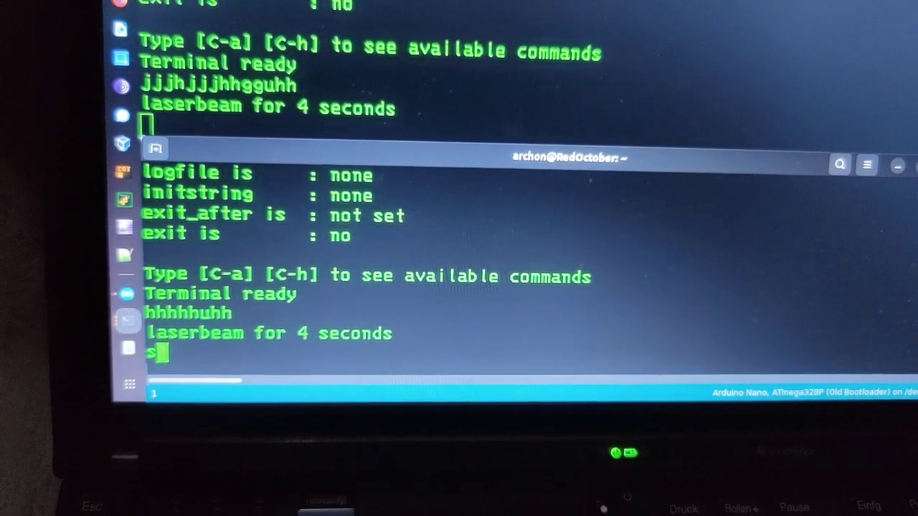
text(e)
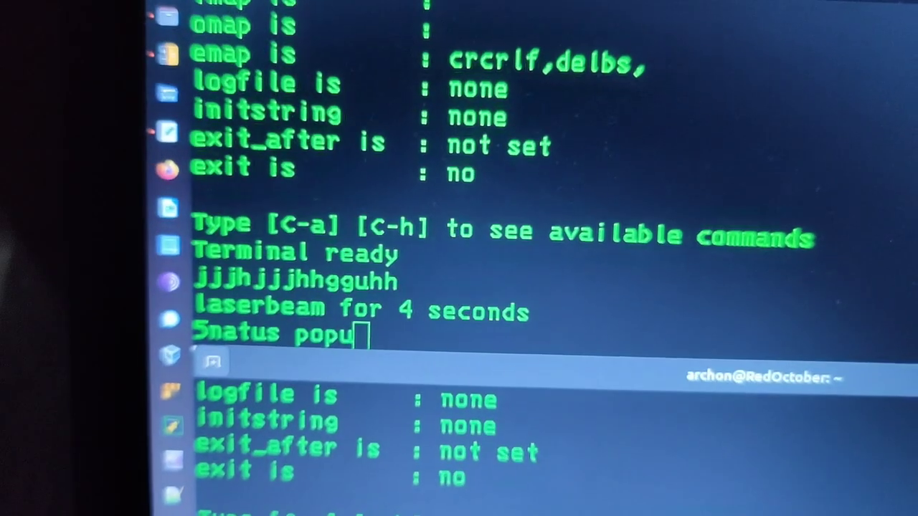
text(senatus populusque romanus)
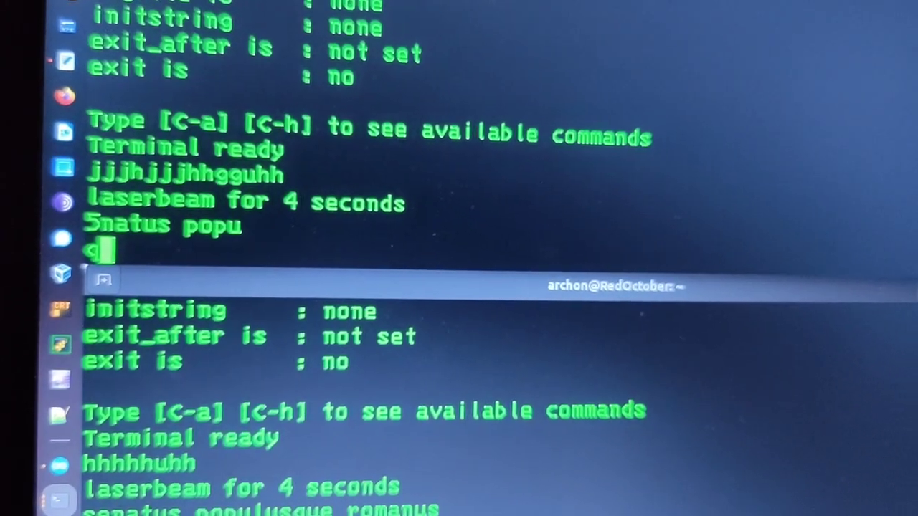
Send 'quidquid latine dictum altum videtur' from the upper terminal to the lower one.
text(uid)
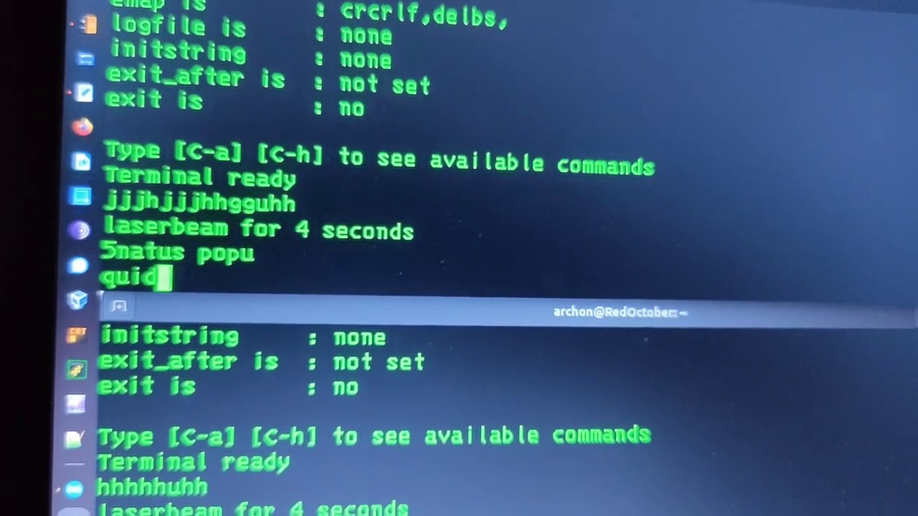
text(quid latine dictum altum vi)
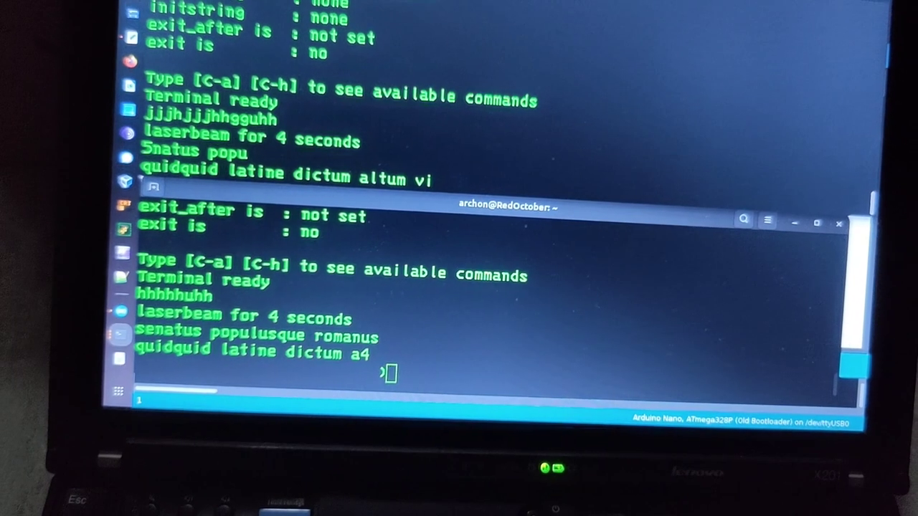
text(d)
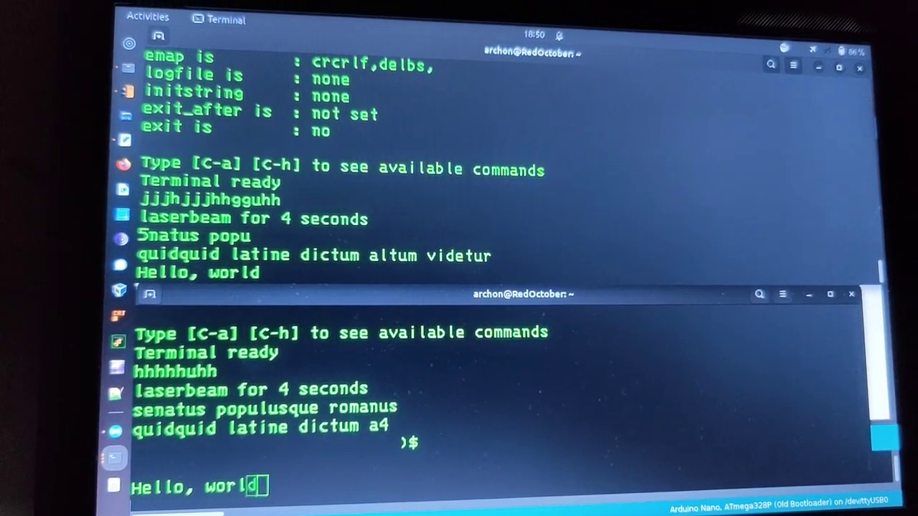
Send the final '!' so the upper terminal reads 'Hello, world!'.
text(!)
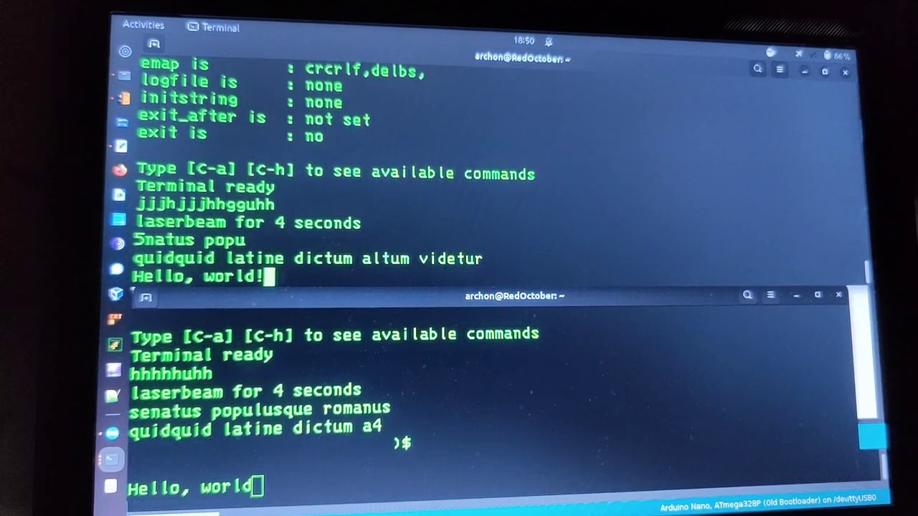